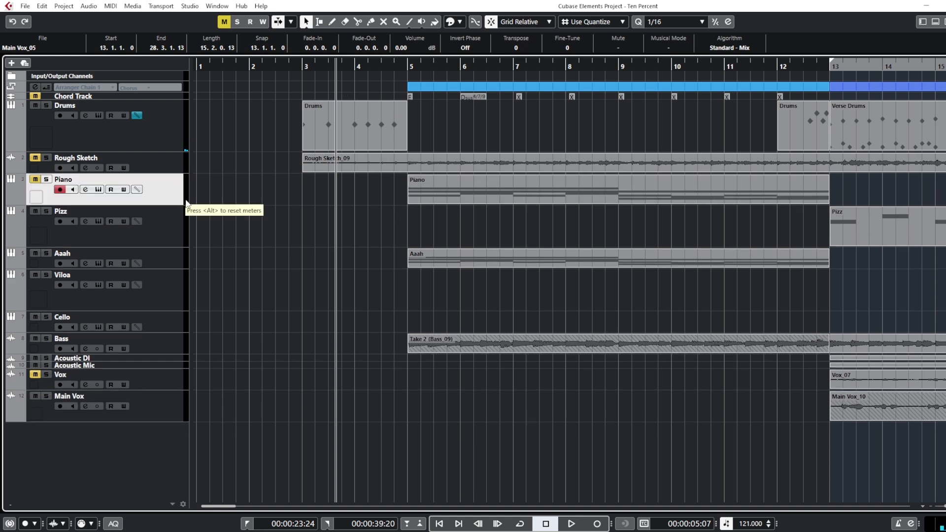
mouse_move(169, 232)
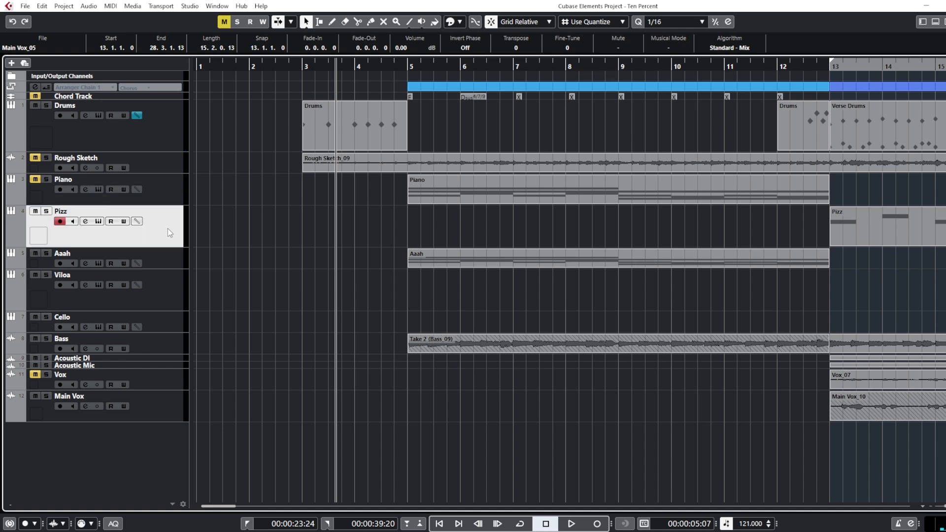
mouse_move(286, 242)
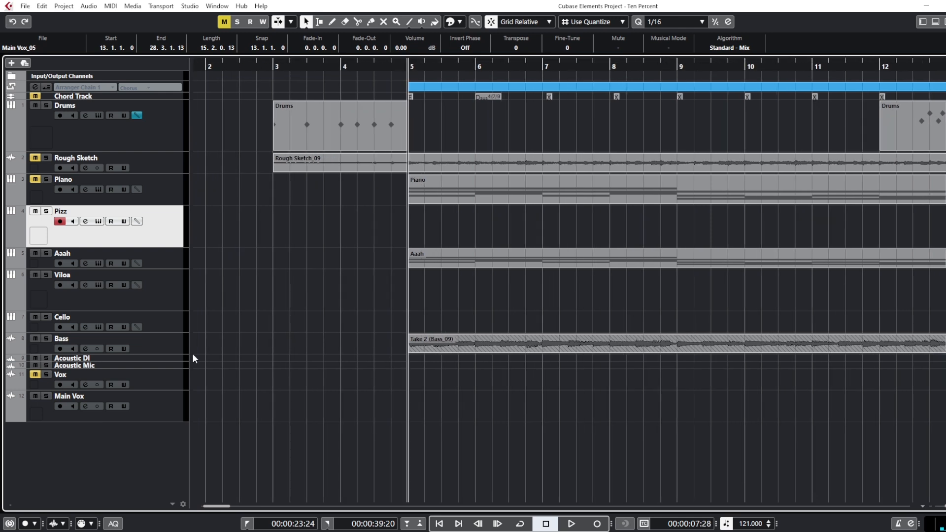
mouse_move(174, 359)
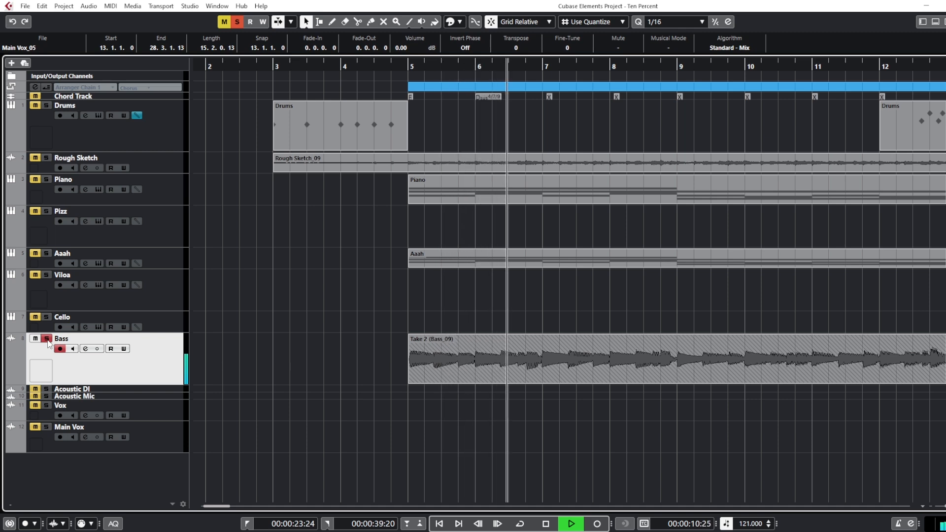
- Play the soloed Bass track's intro bass line, then return the playhead to bar 5
click(573, 523)
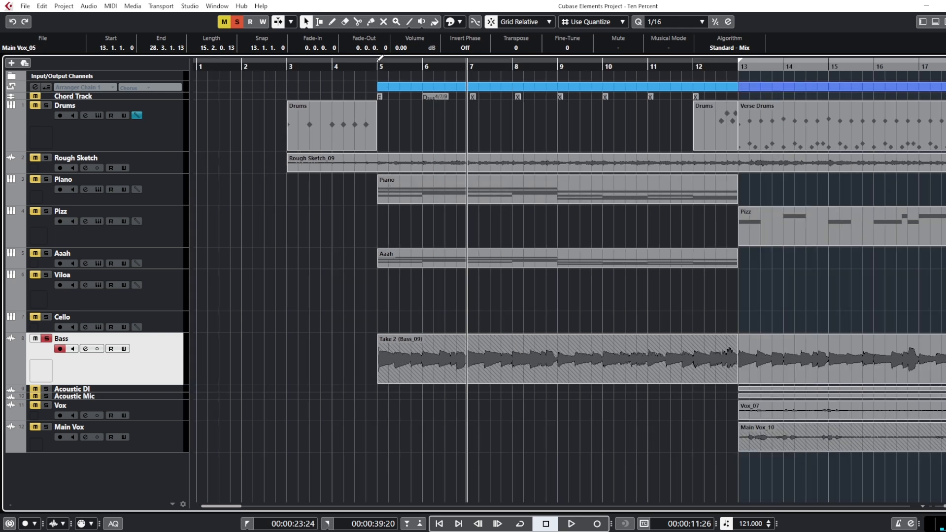
click(379, 64)
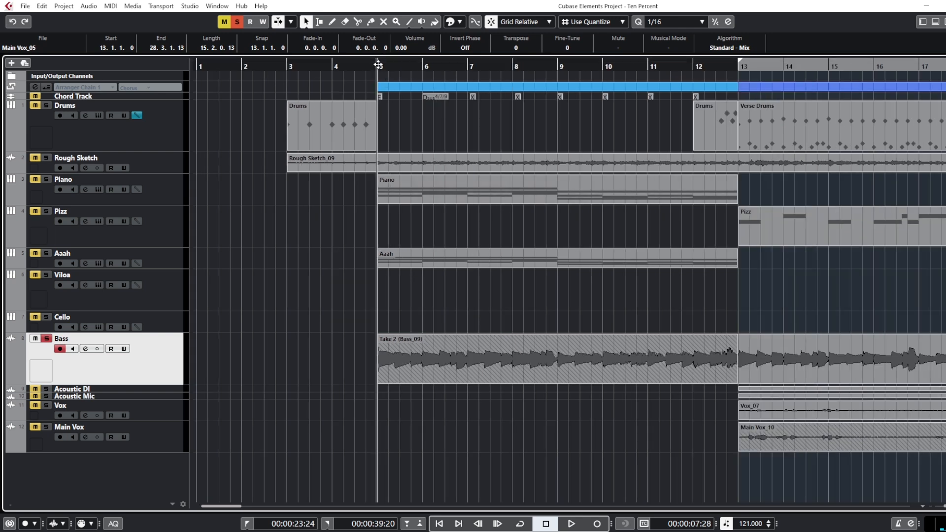